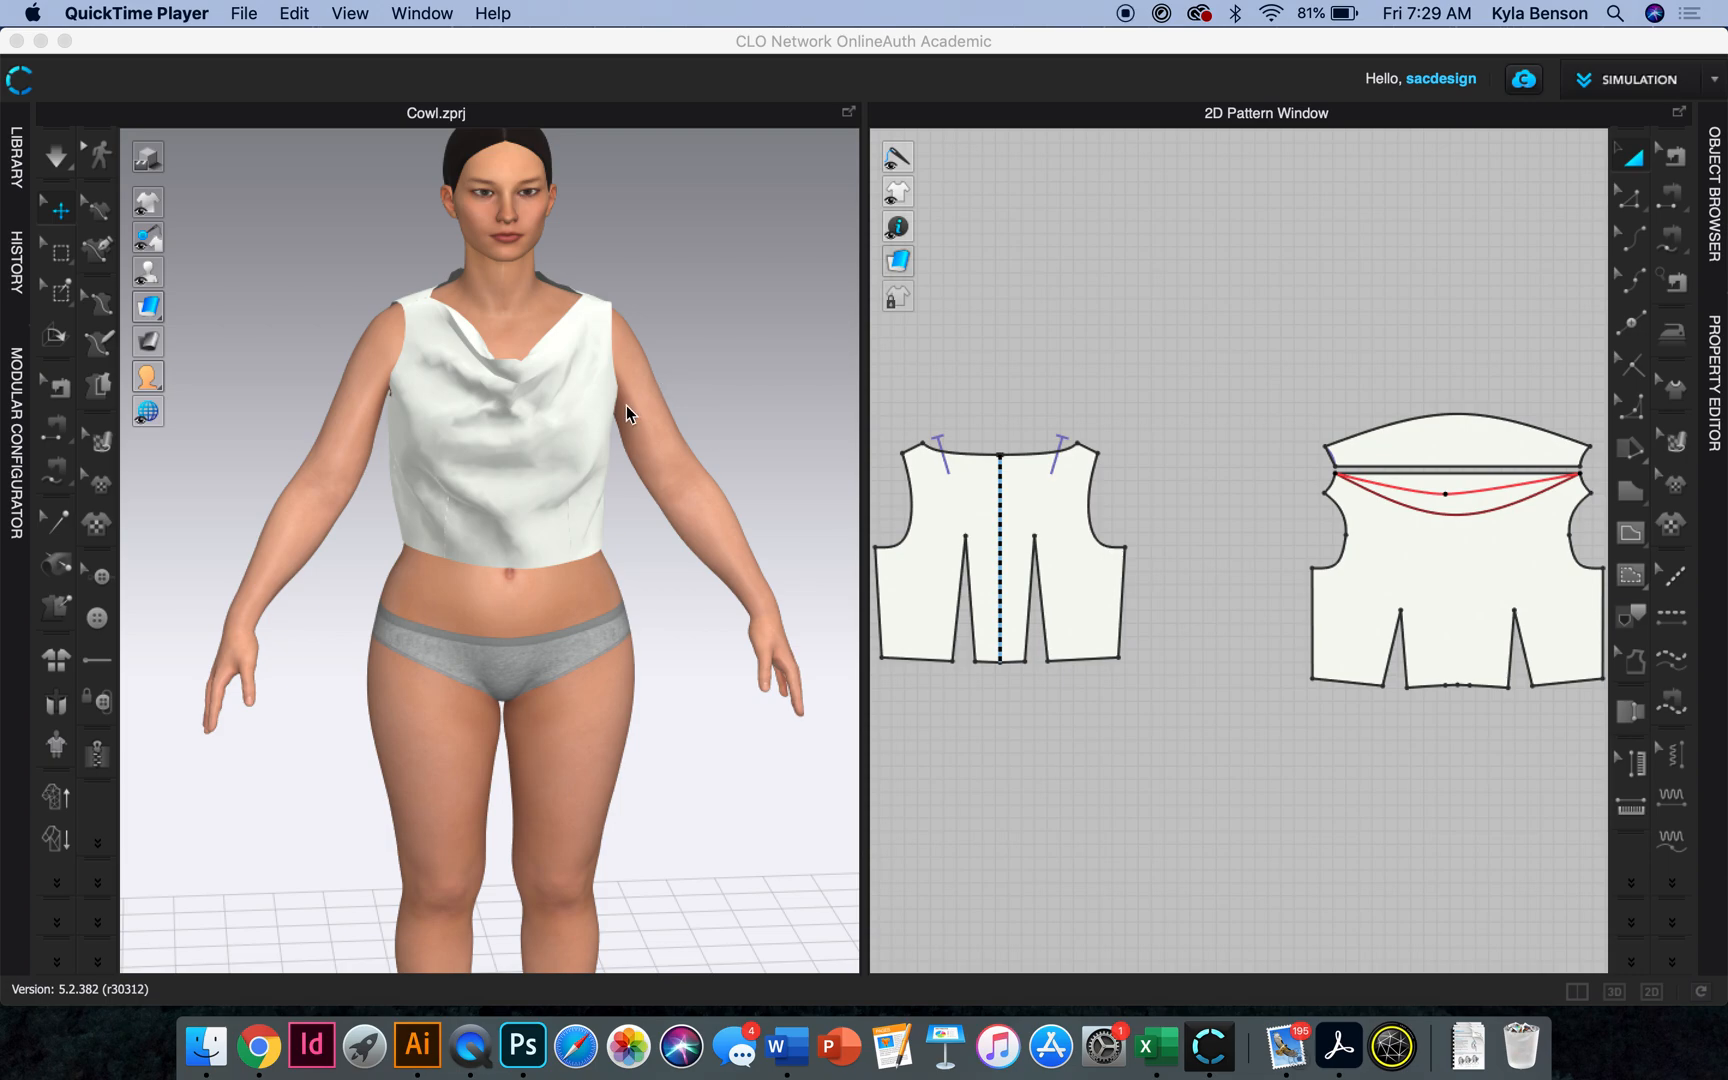
{"action": "mouse_move", "coordinate": [1656, 276]}
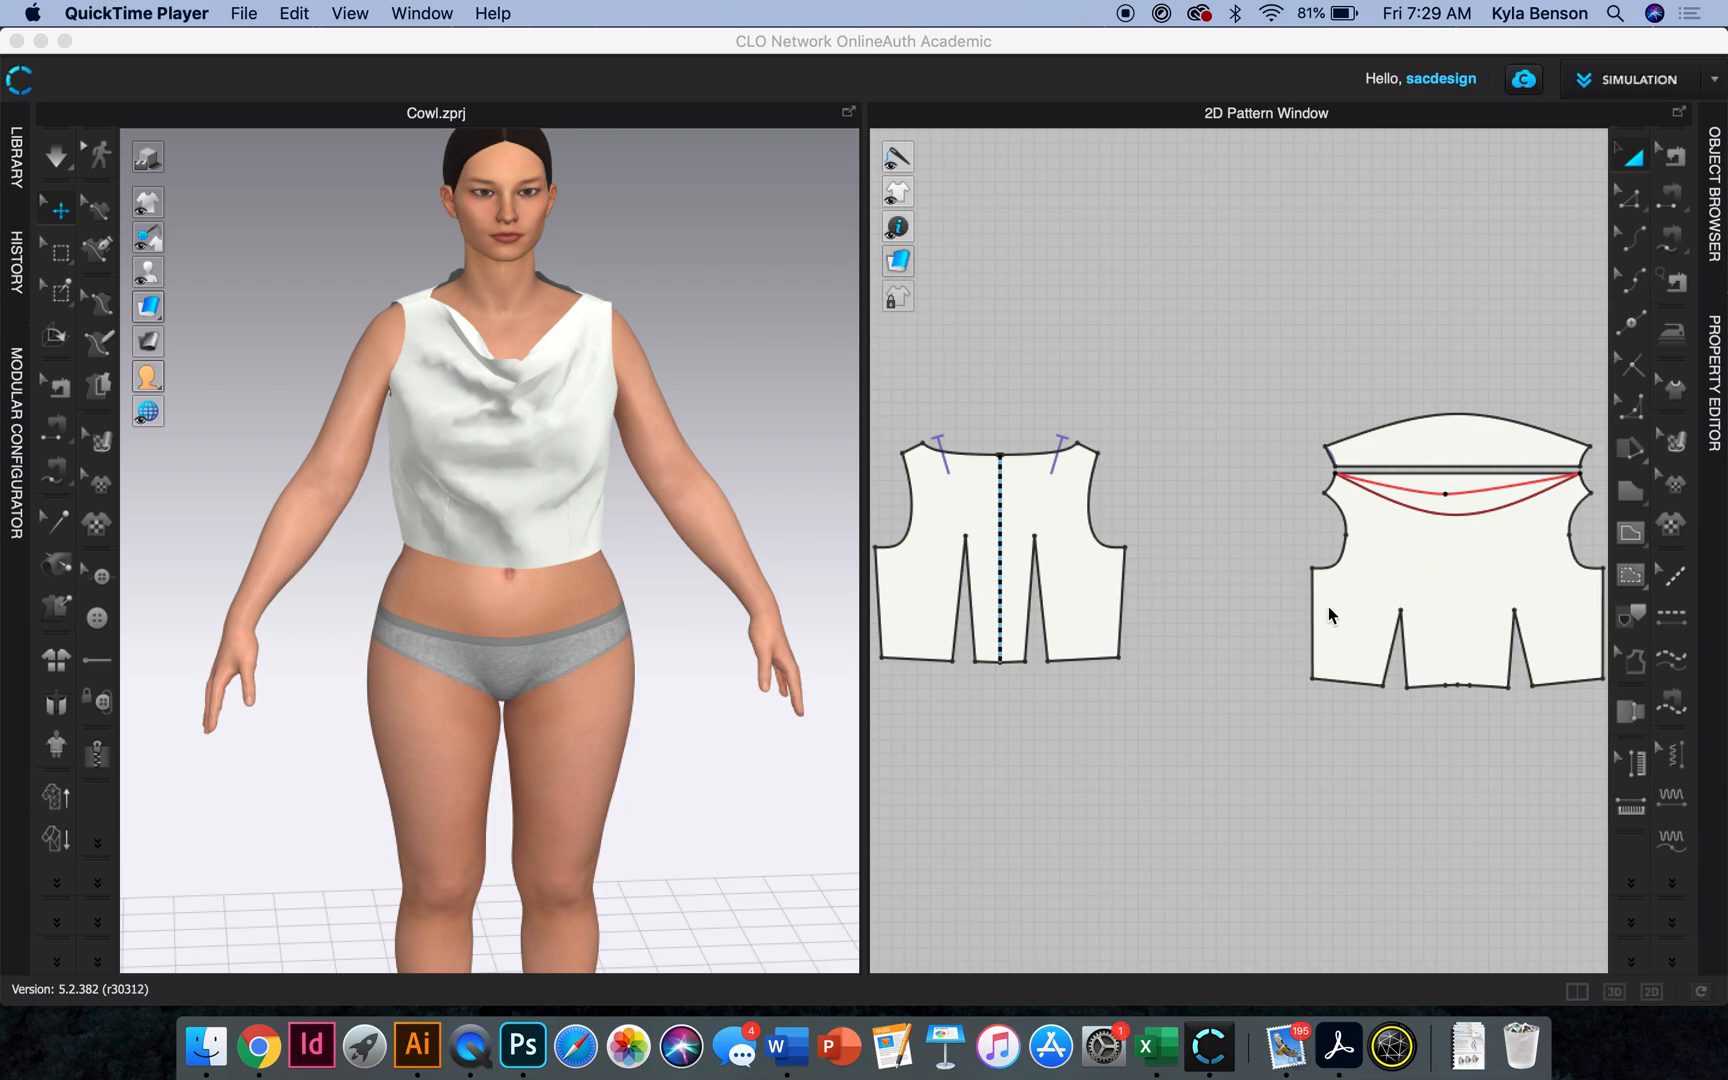
{"action": "mouse_move", "coordinate": [1480, 562]}
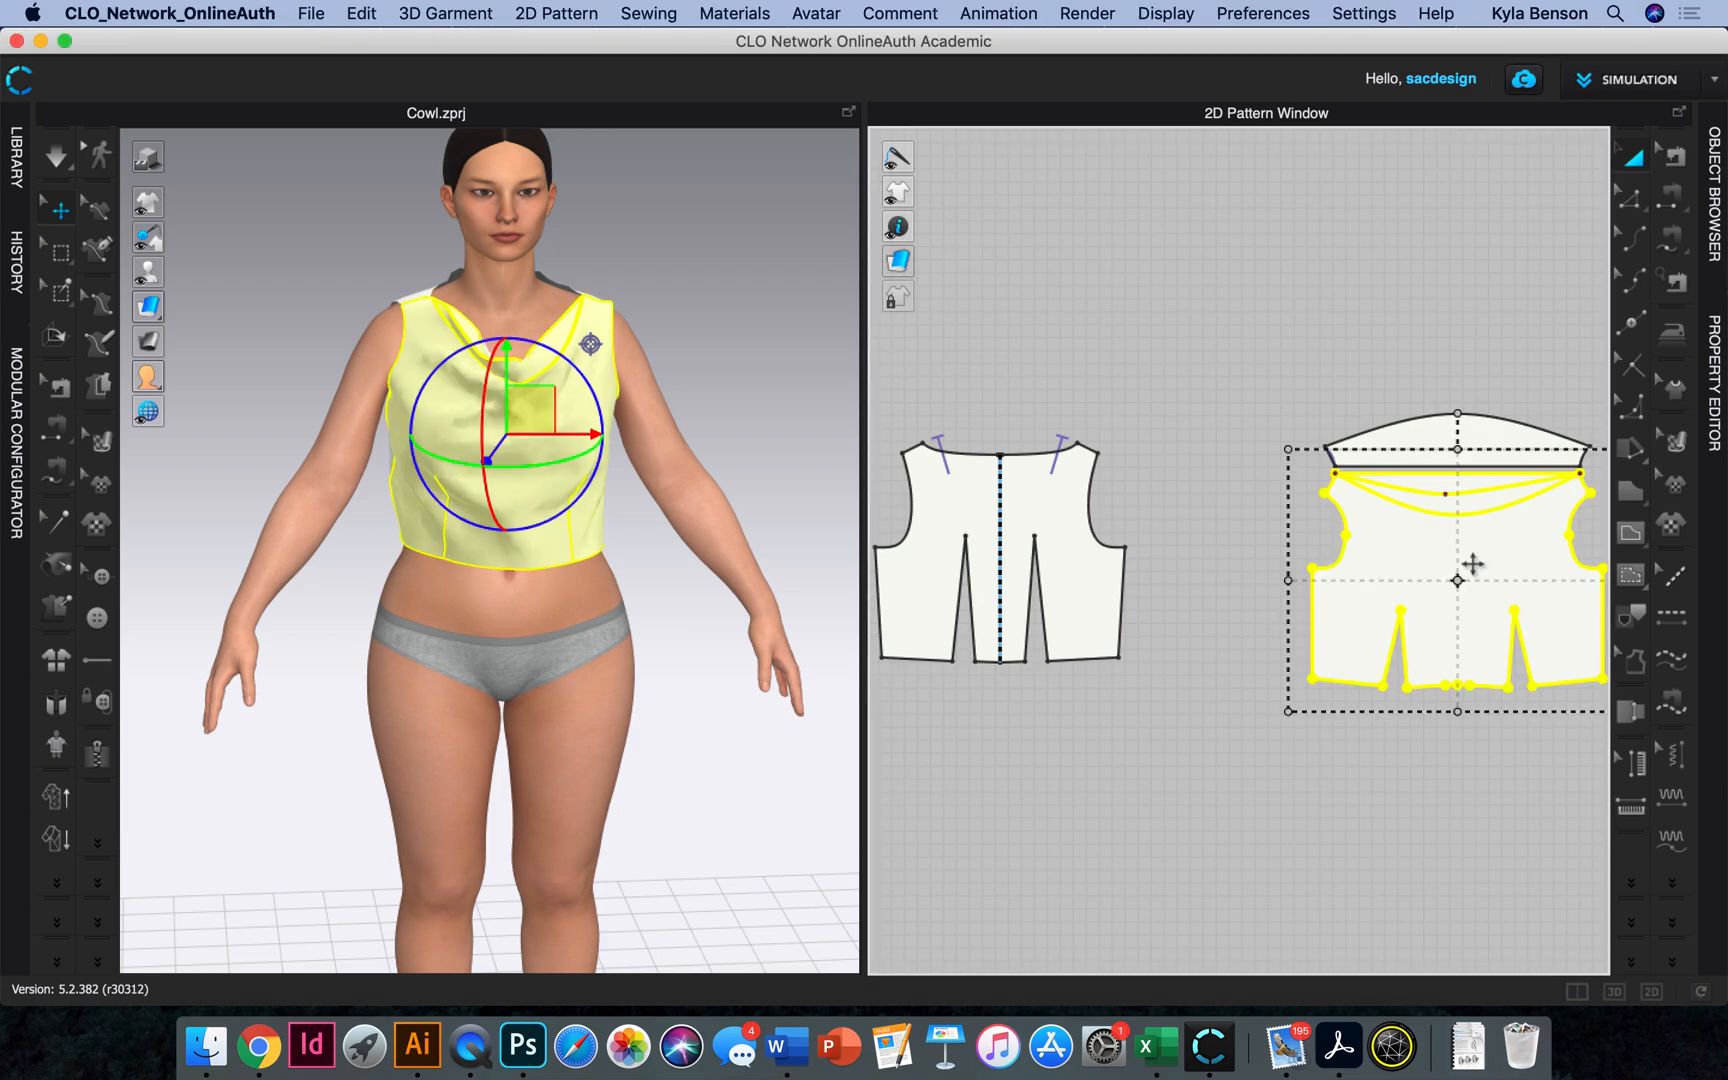
{"action": "mouse_move", "coordinate": [1675, 436]}
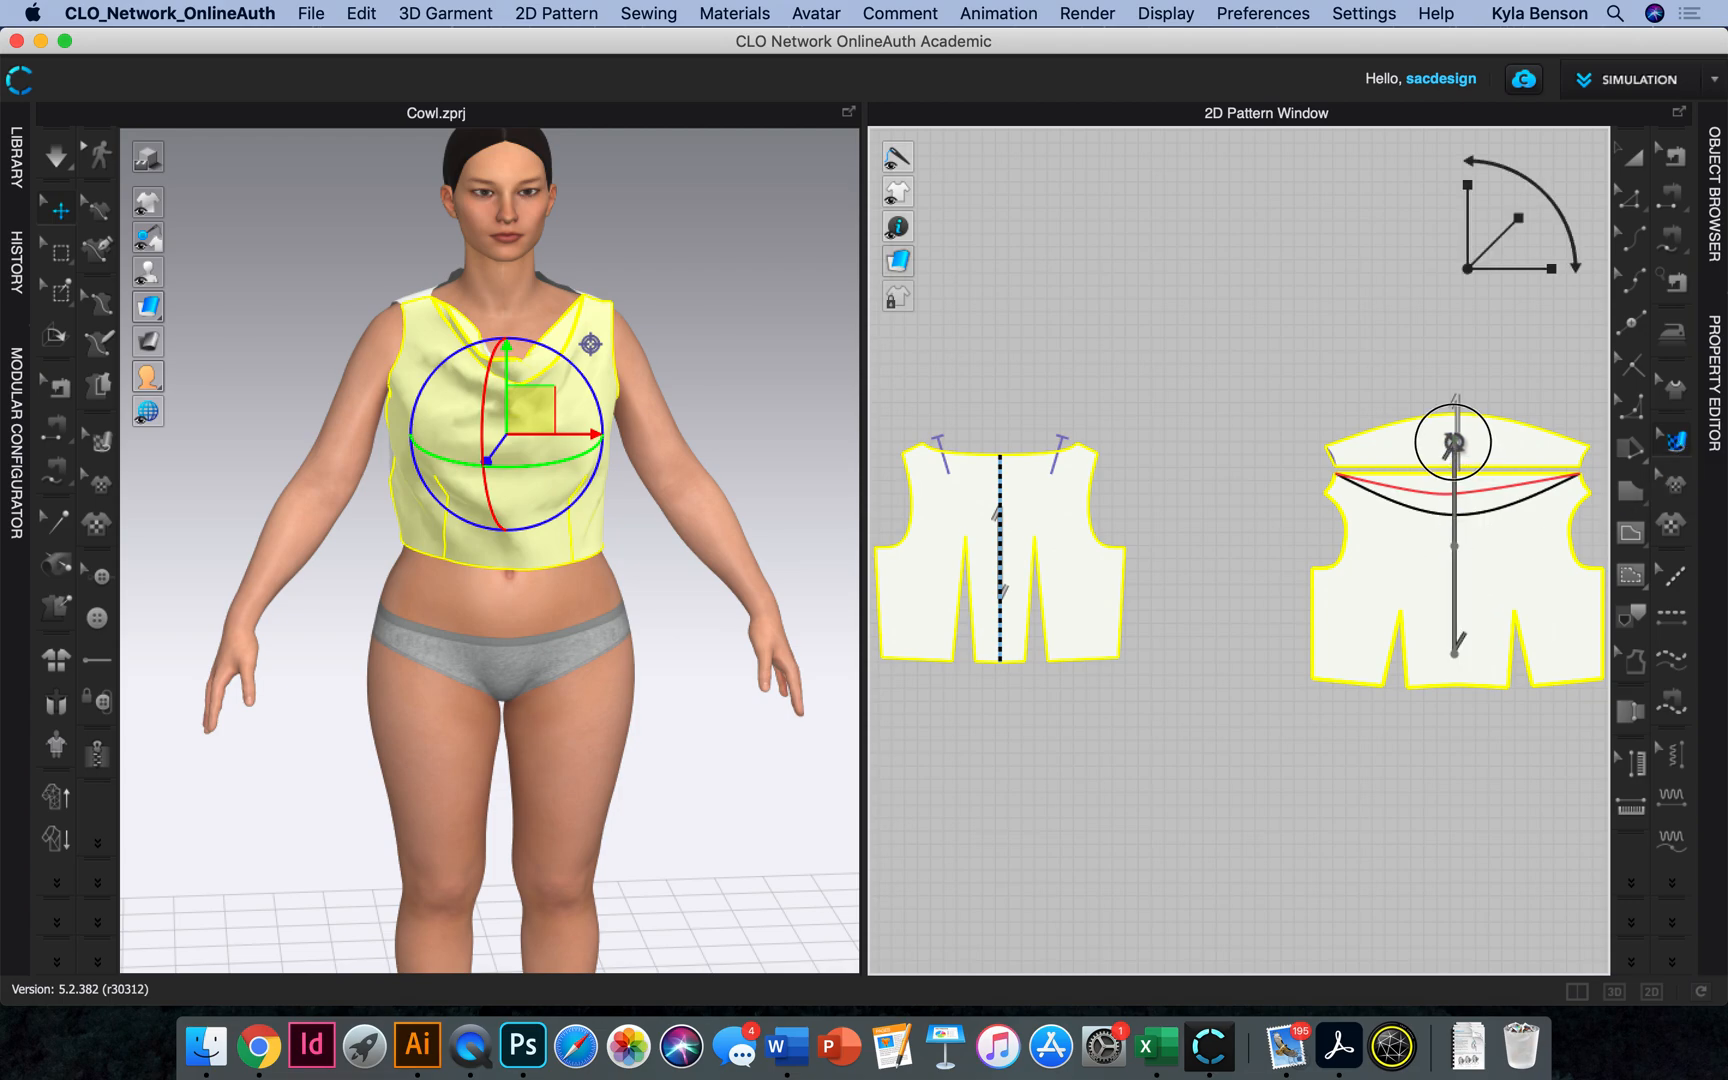
Rotate the cowl front's grain line arrow diagonally to a 45-degree bias
{"action": "left_click_drag", "start_coordinate": [1452, 441], "coordinate": [1543, 614]}
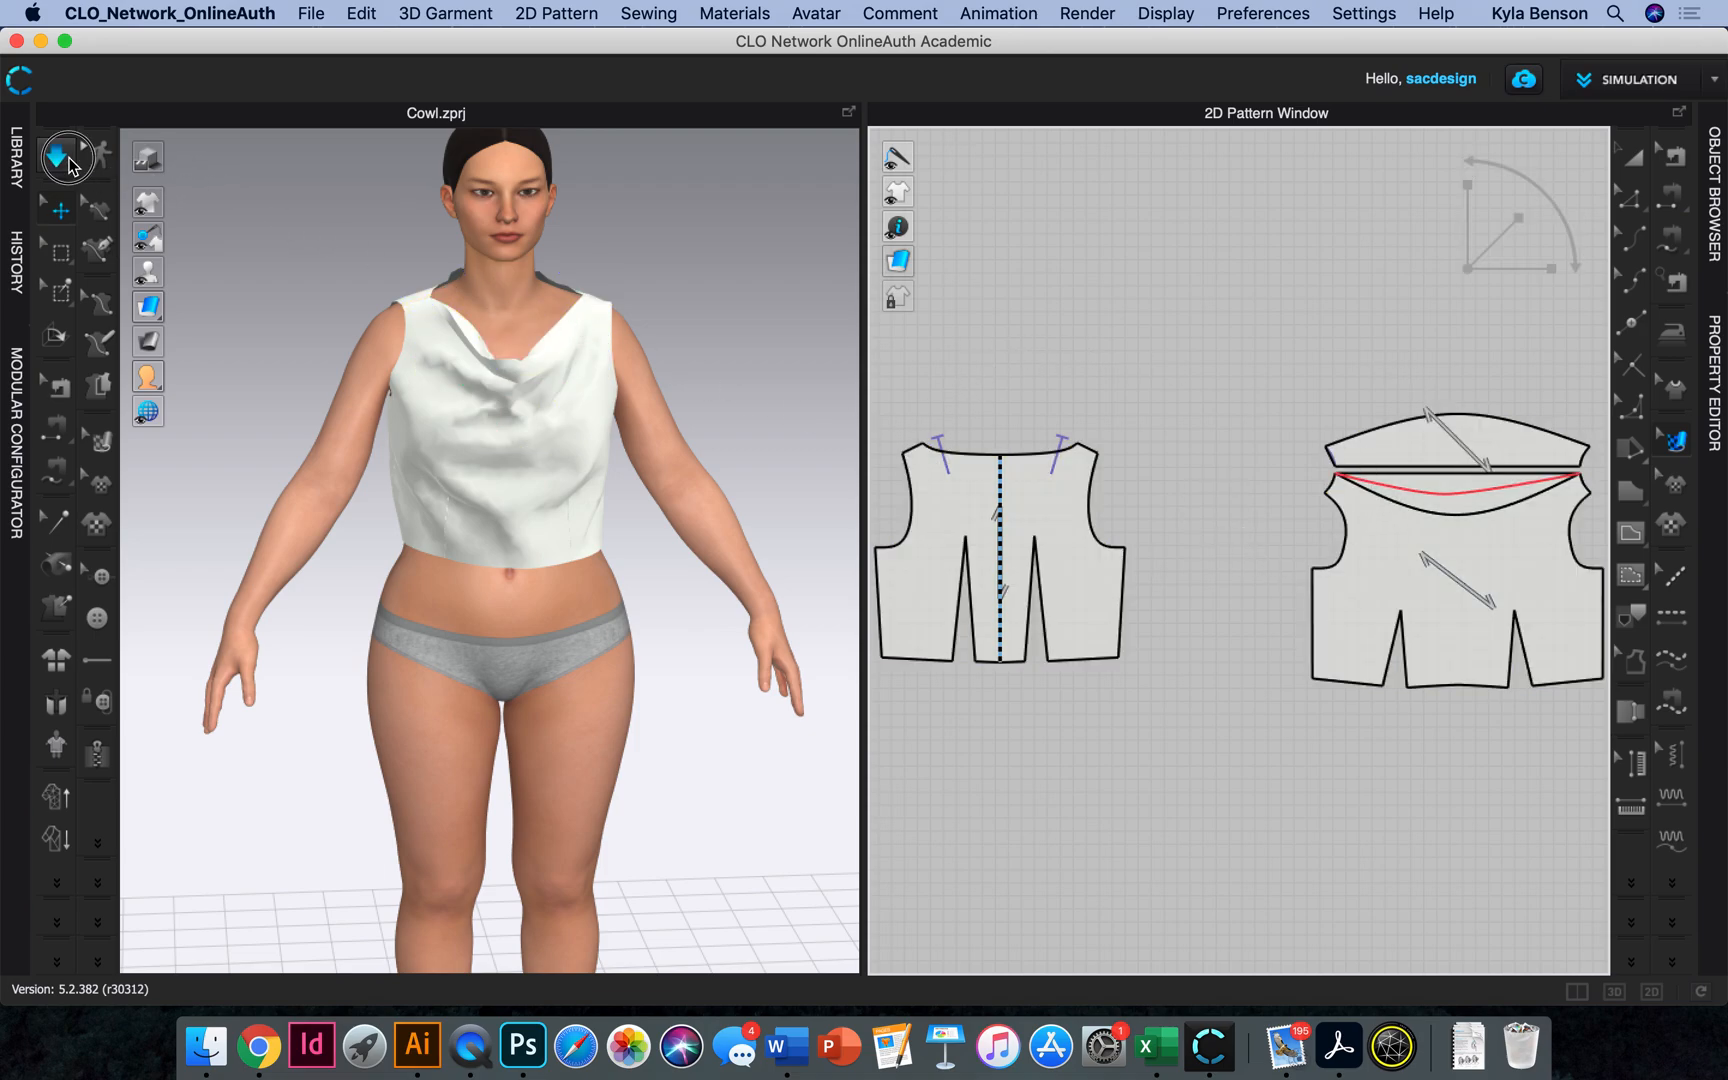
{"action": "left_click", "coordinate": [55, 155]}
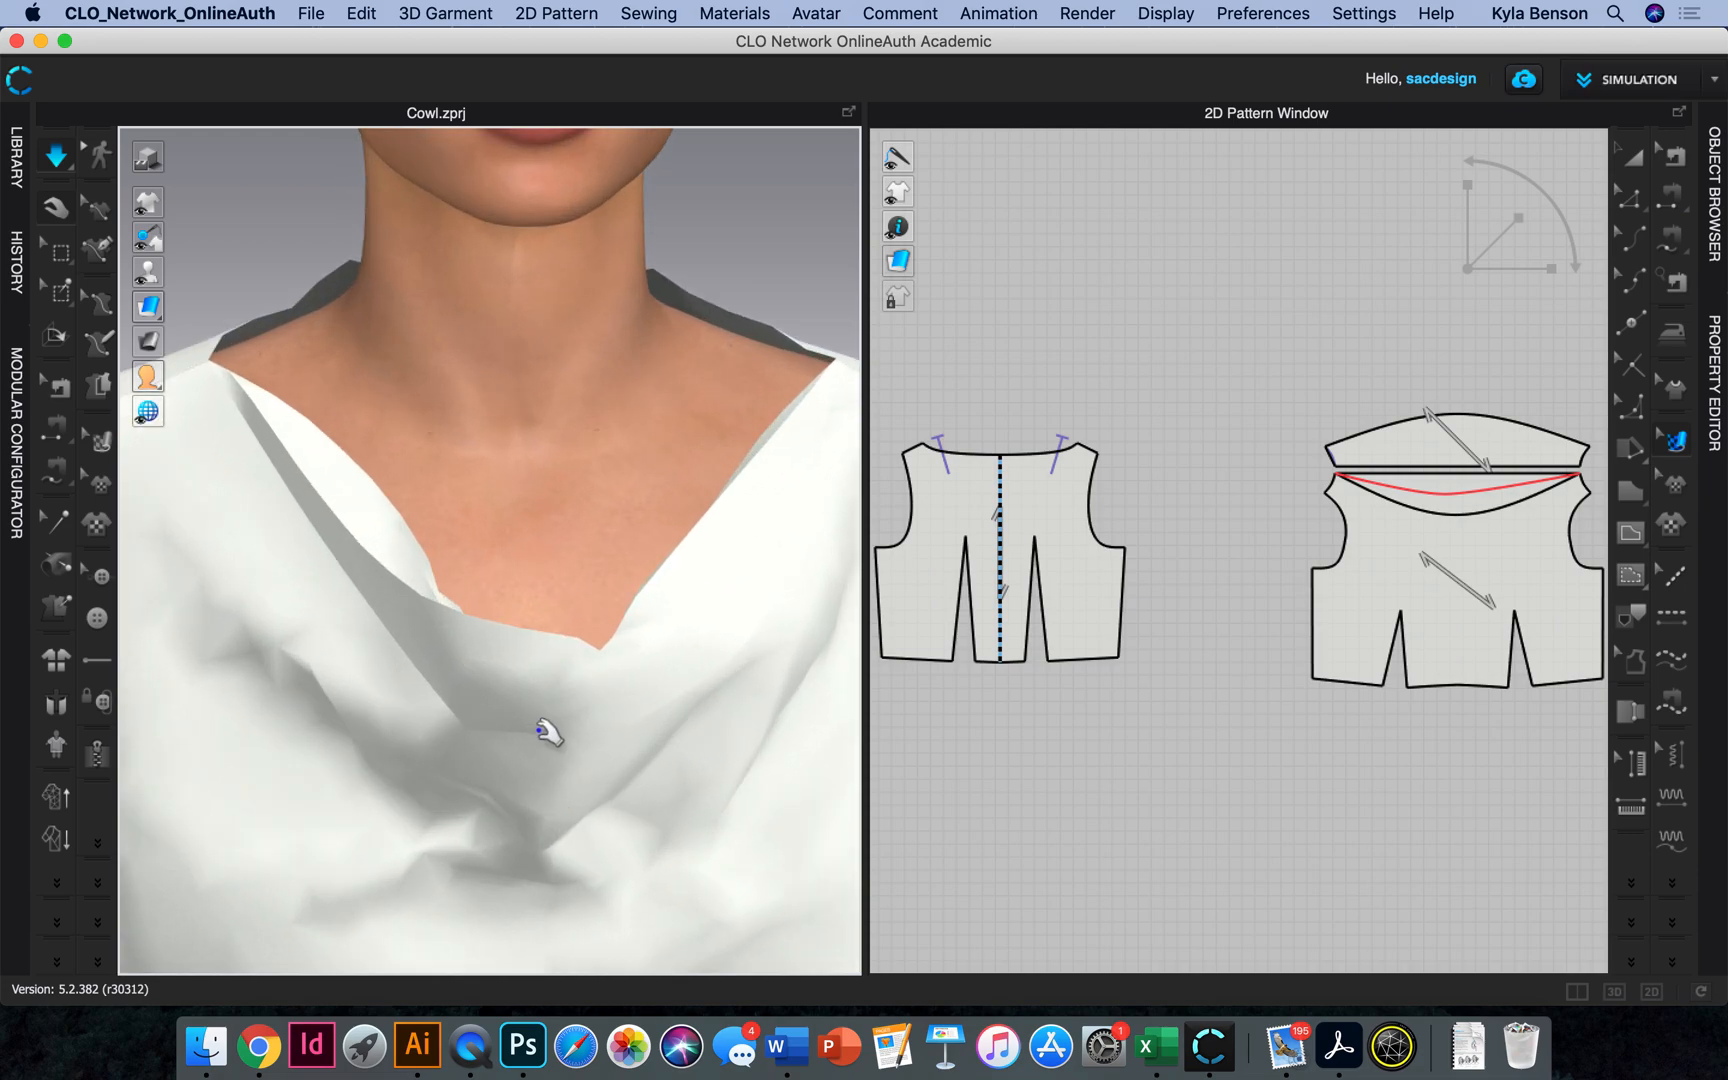
{"action": "left_click_drag", "start_coordinate": [549, 736], "coordinate": [384, 711]}
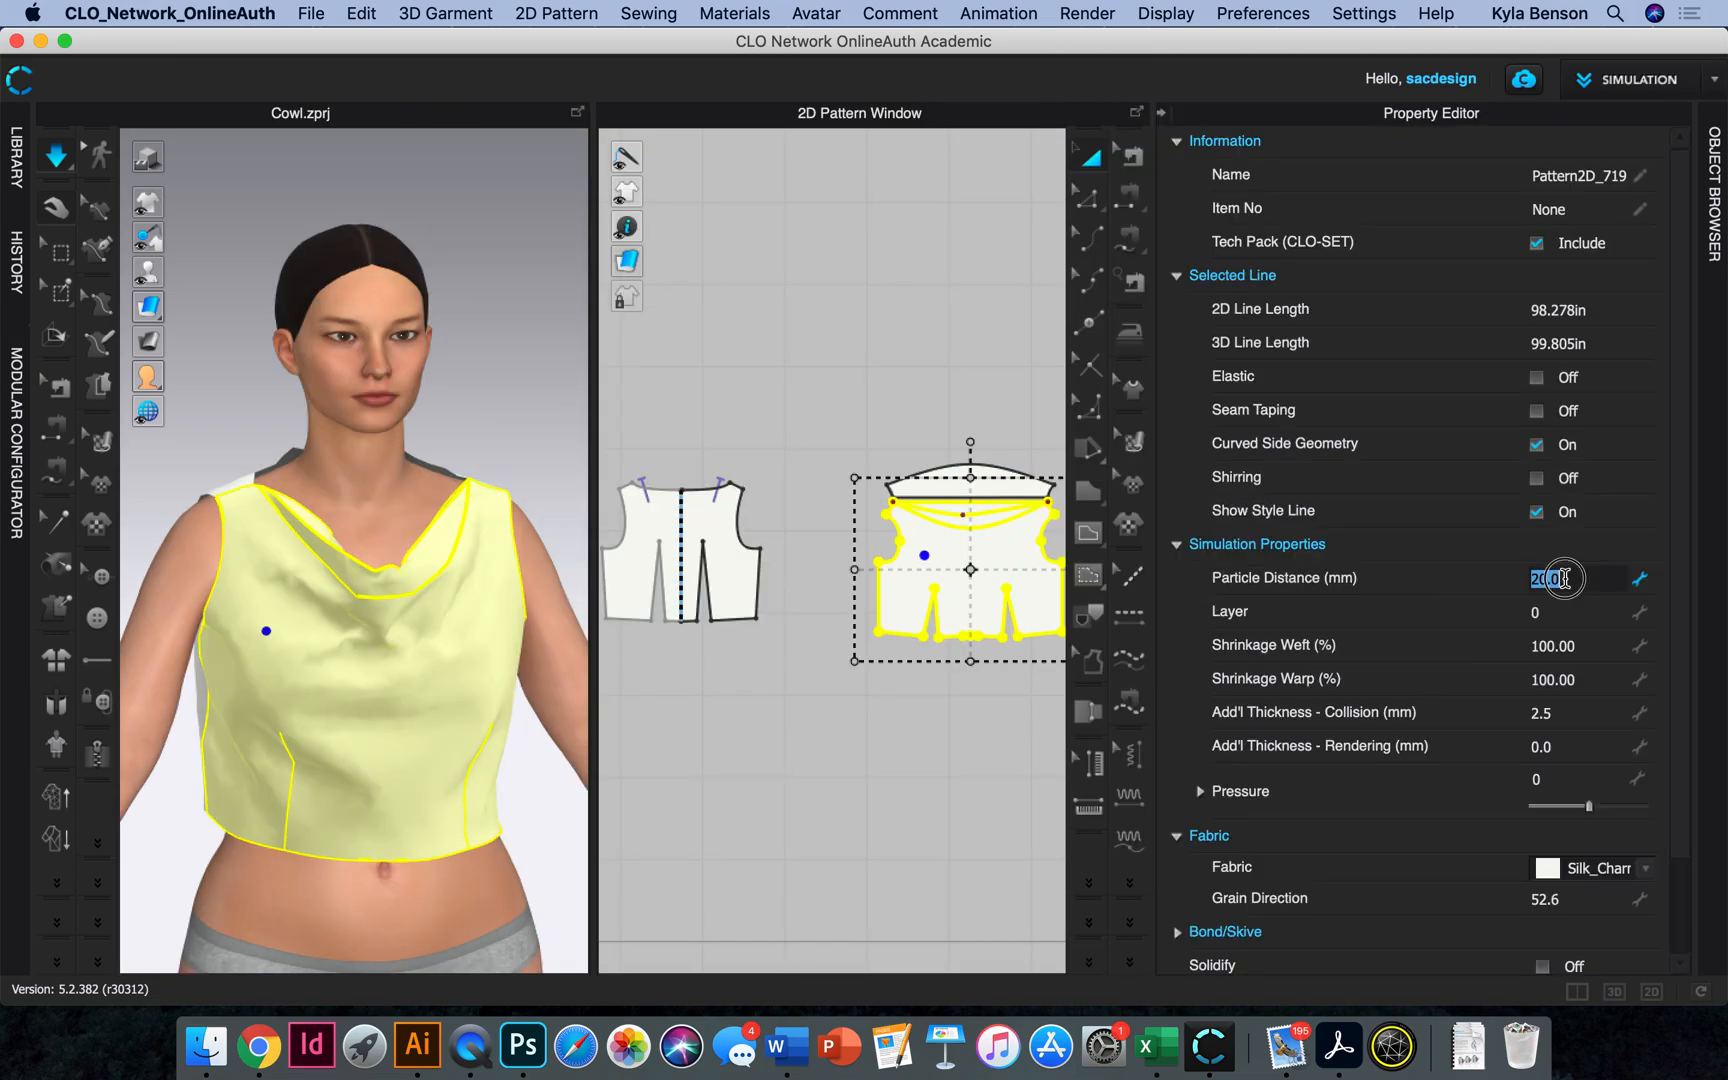
Enter 5 as the cowl front's Particle Distance in Simulation Properties
{"action": "type", "text": "5"}
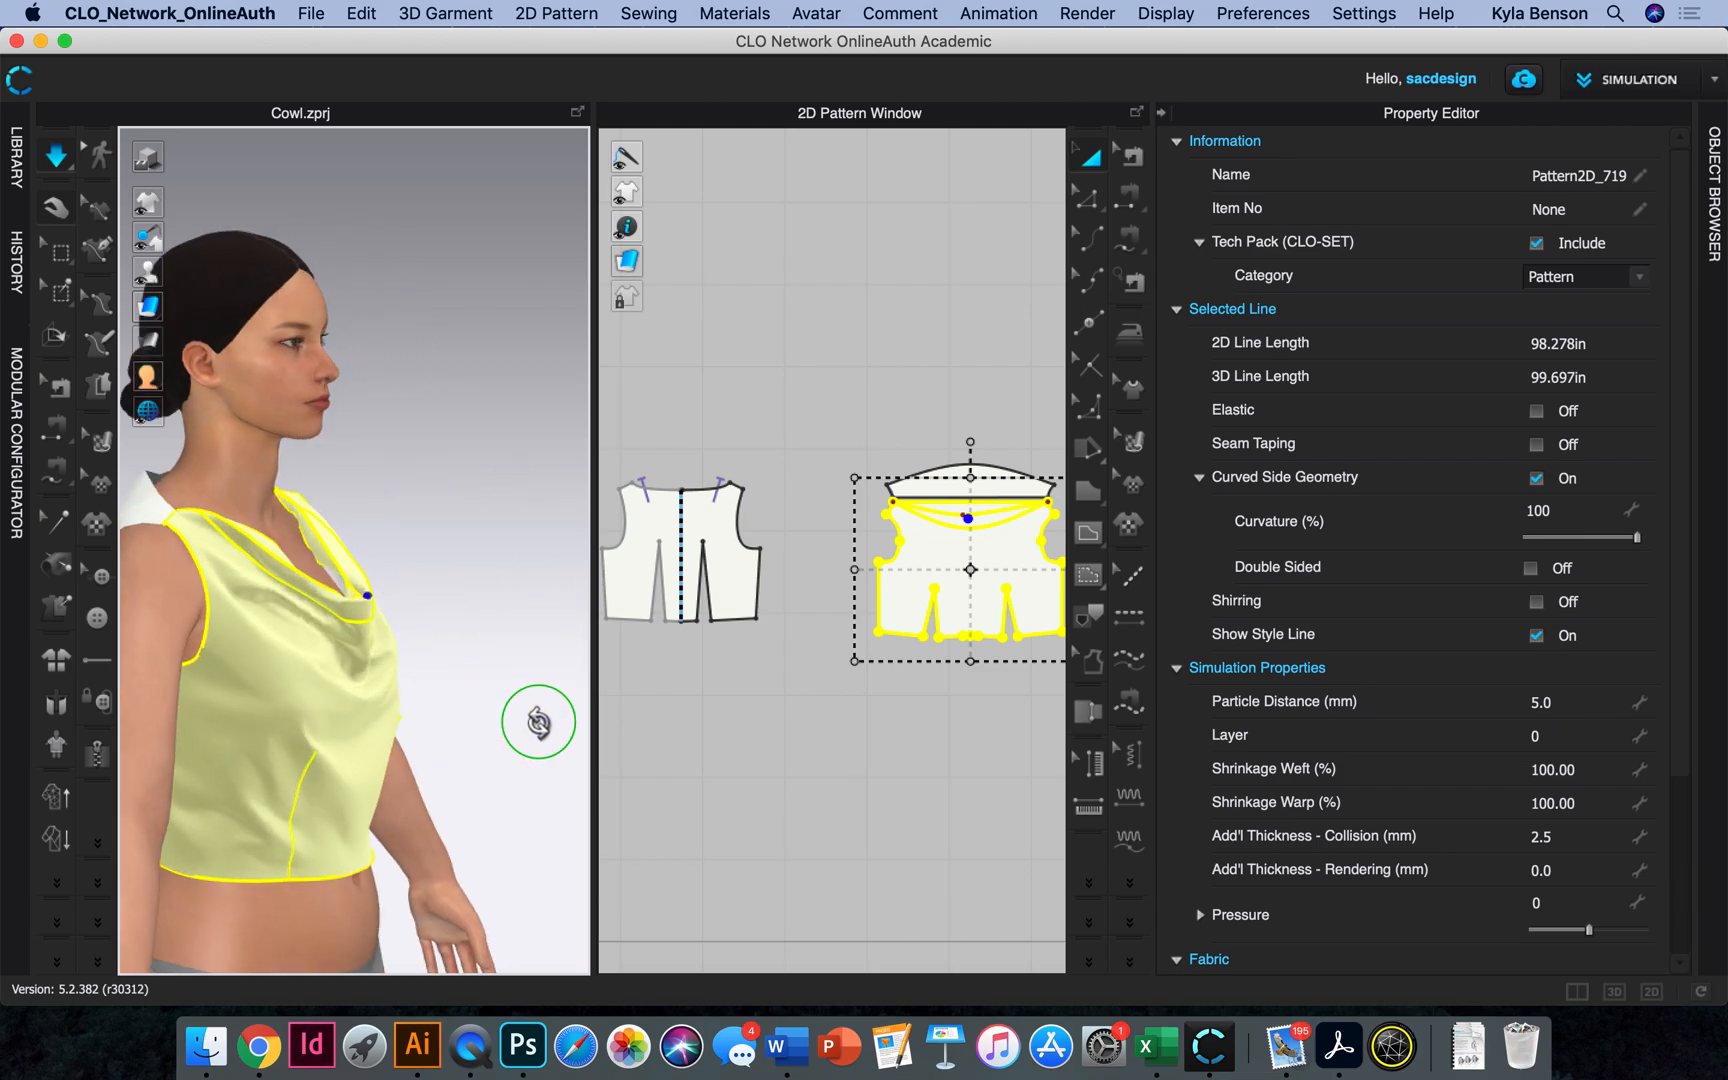
{"action": "left_click_drag", "start_coordinate": [538, 722], "coordinate": [439, 672]}
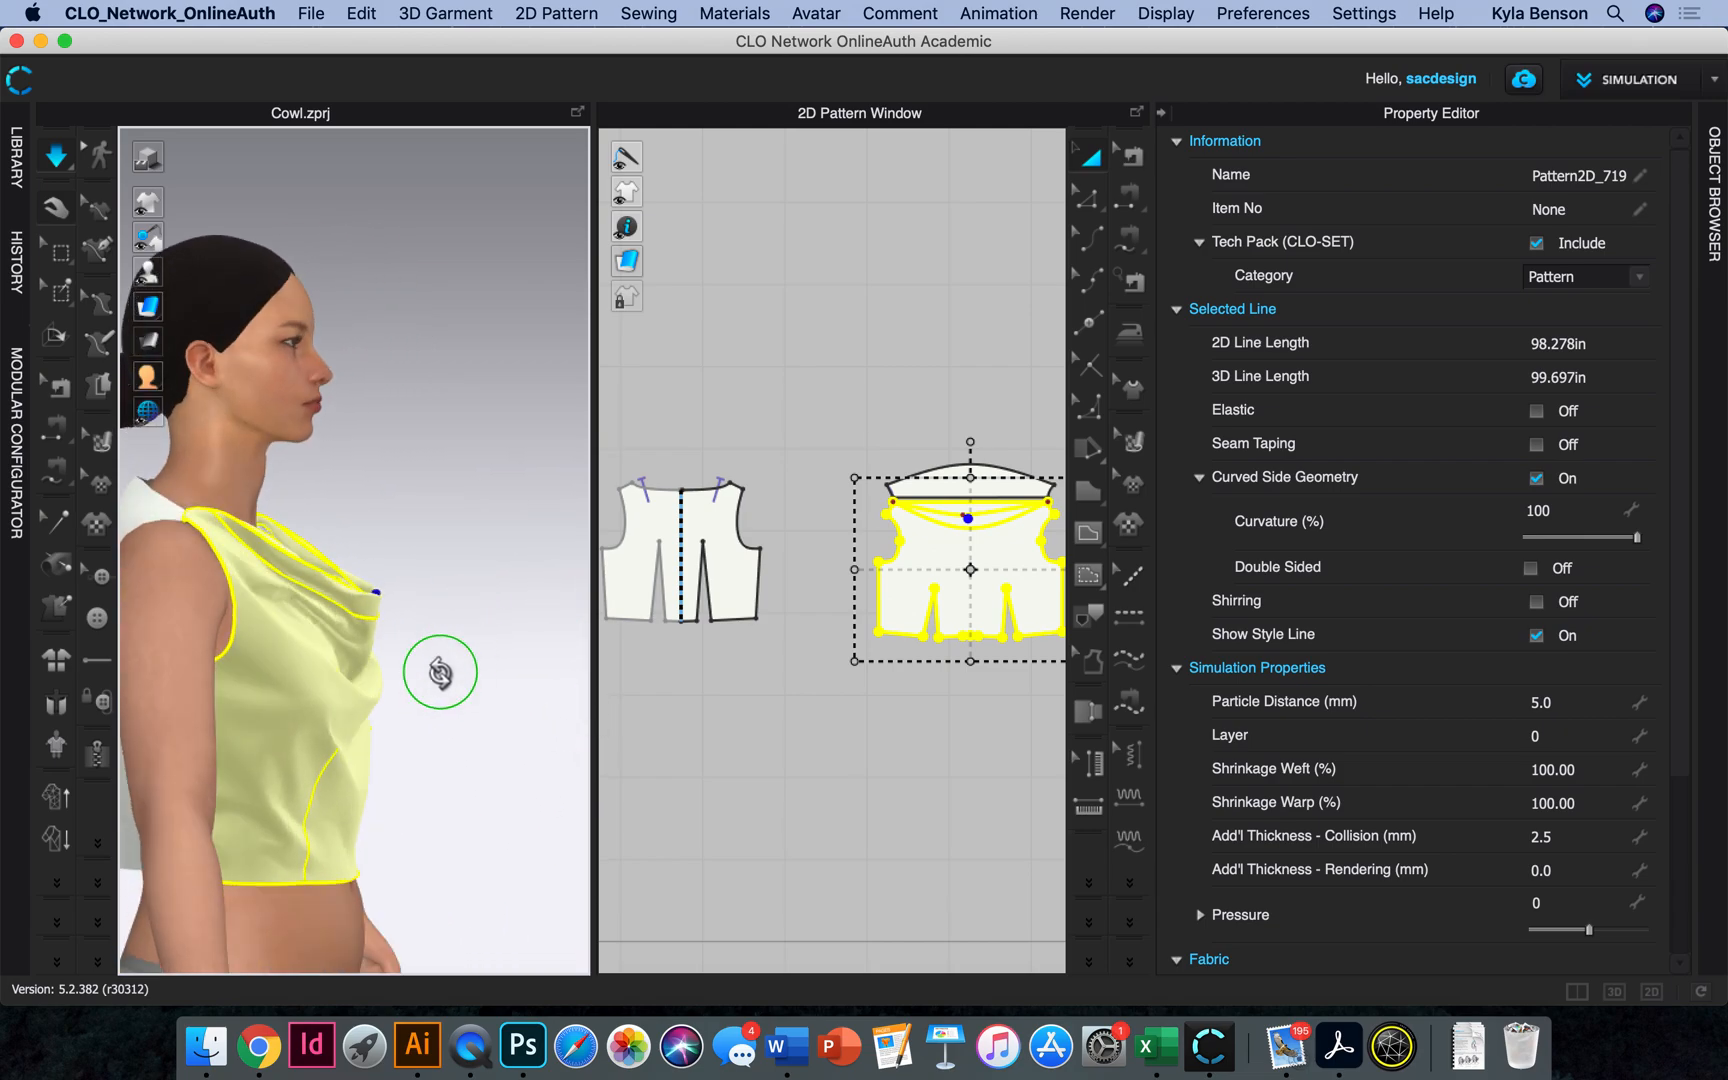
{"action": "left_click_drag", "start_coordinate": [439, 672], "coordinate": [226, 658]}
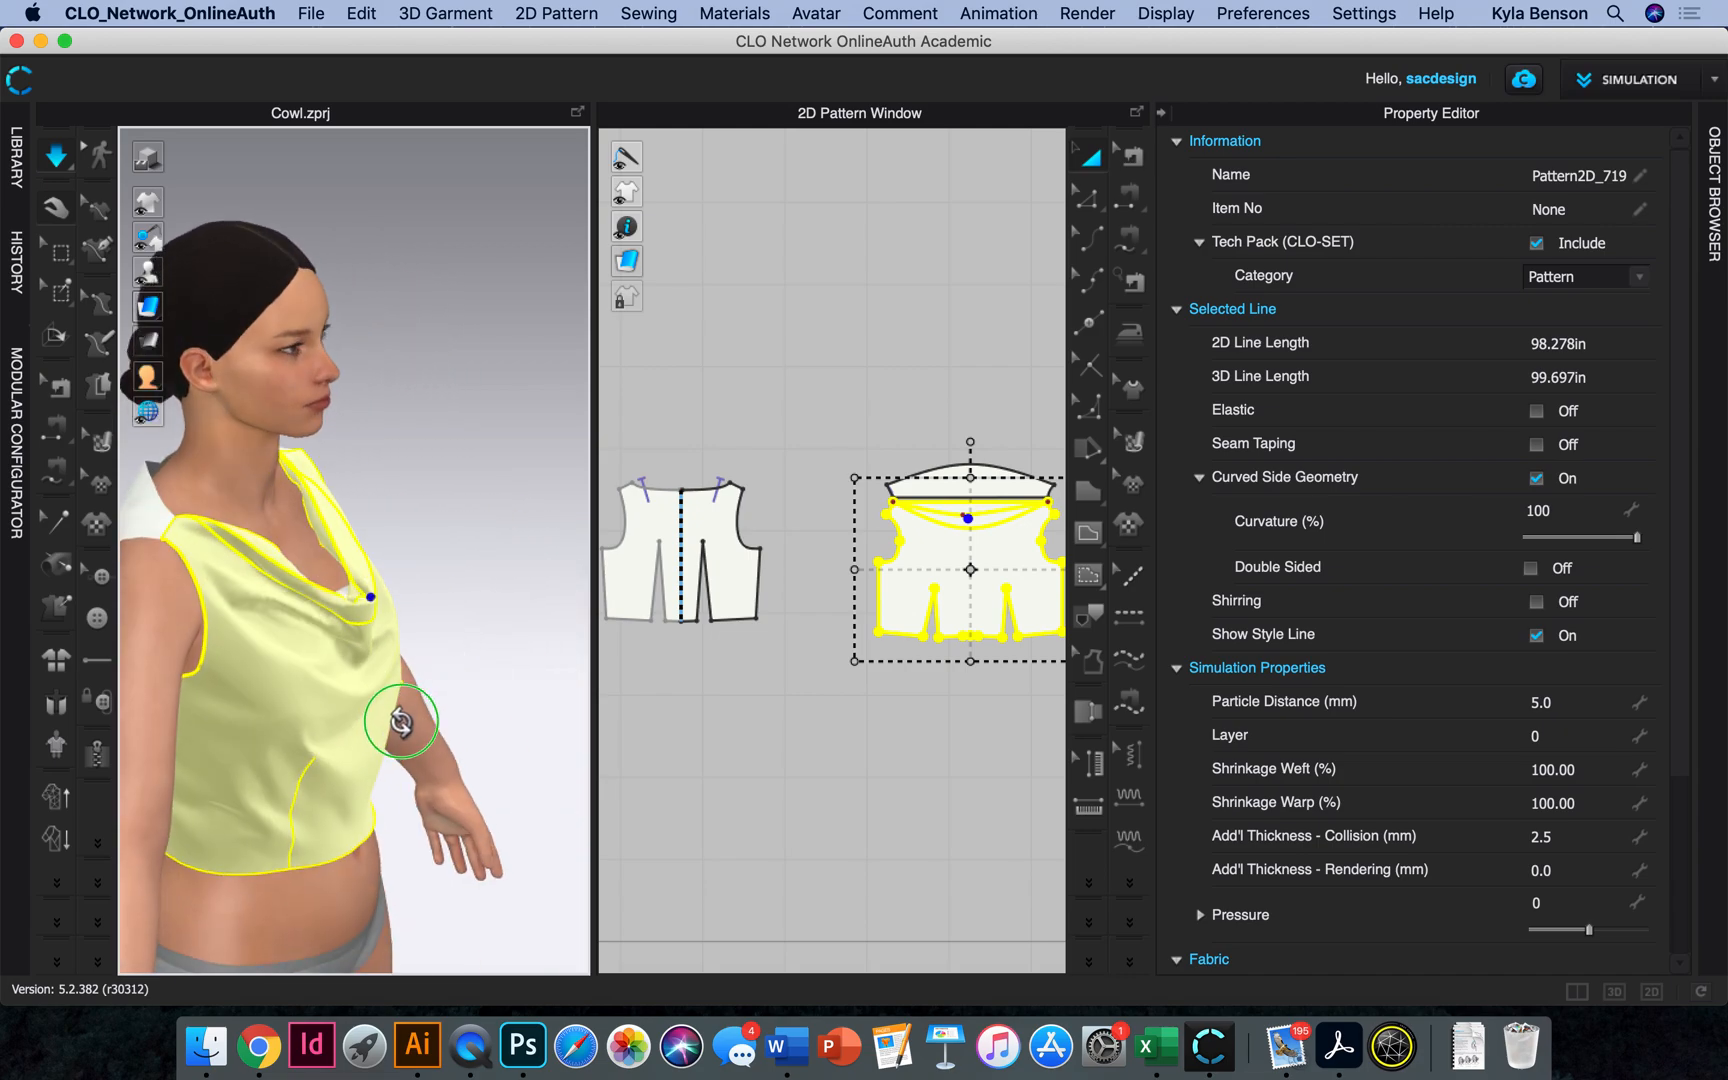
{"action": "left_click_drag", "start_coordinate": [400, 722], "coordinate": [446, 785]}
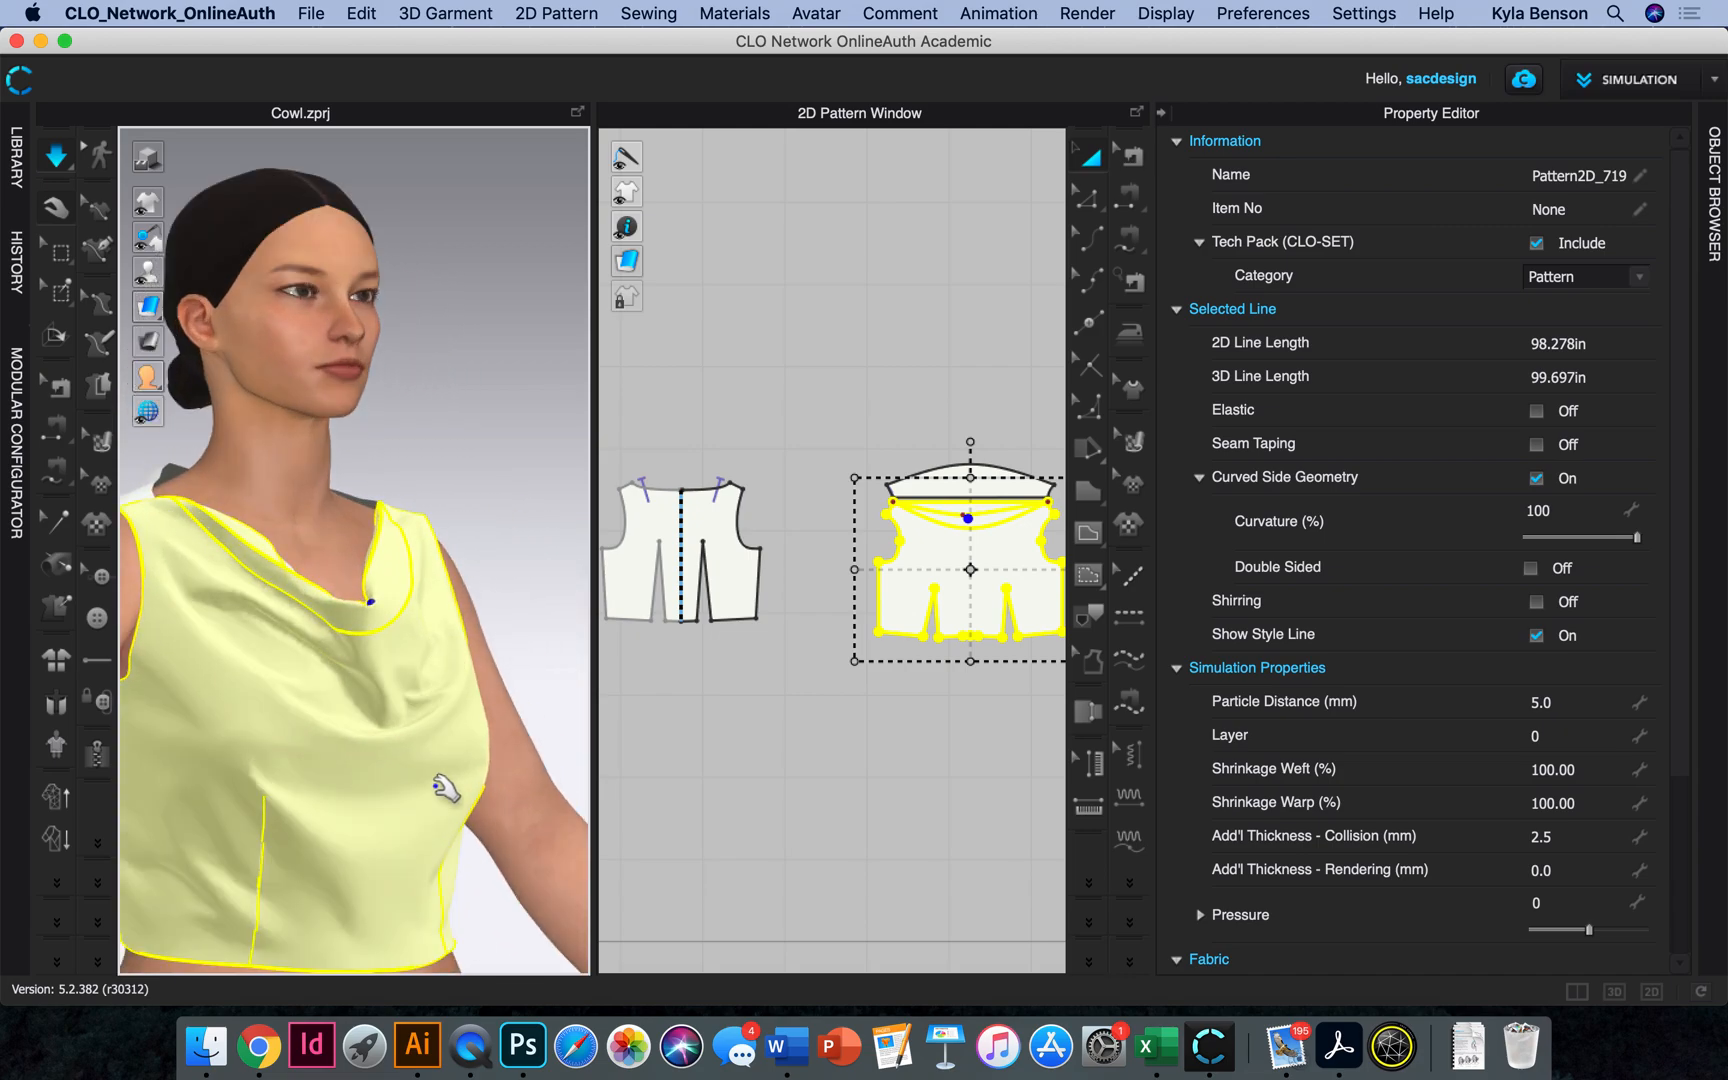